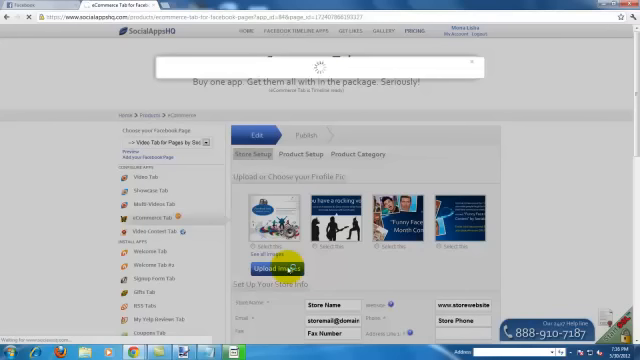
Upload an image file from the computer to the store's profile picture gallery
click(278, 272)
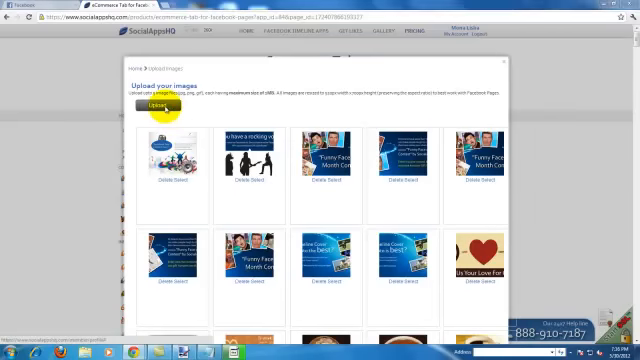
click(156, 104)
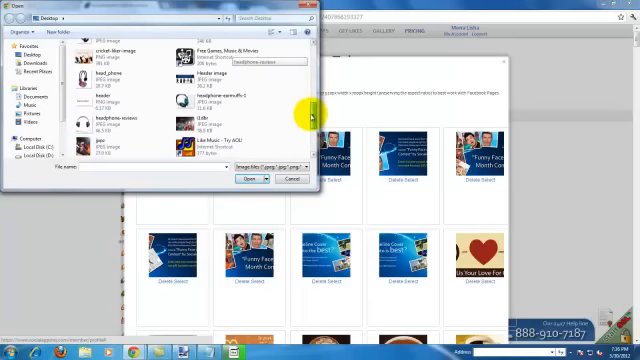
click(248, 180)
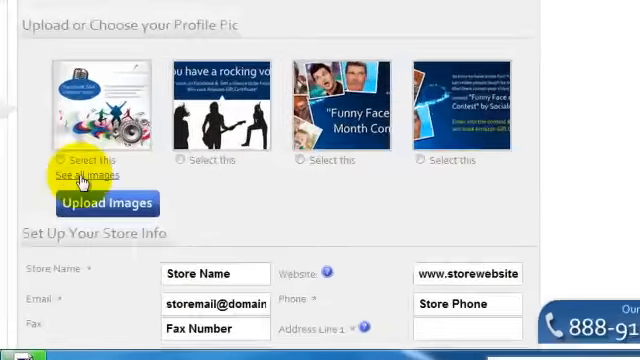
Enter the store's street address and zip code 1100 in the address fields
scroll(down, 3)
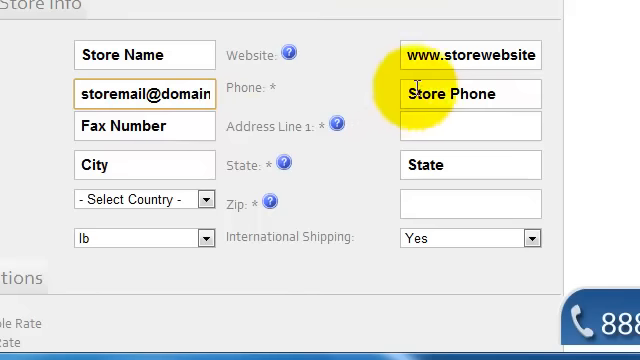
click(470, 124)
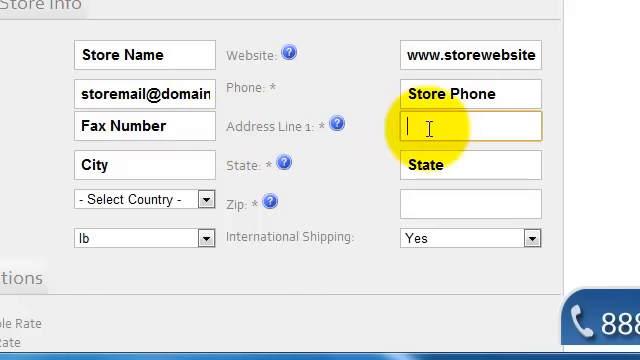
text(great)
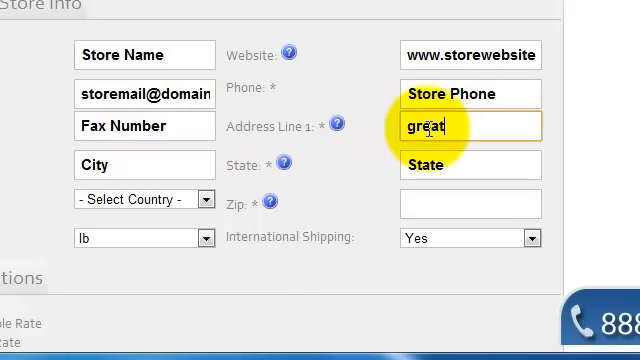
text(rv)
click(470, 164)
text(New Delhi)
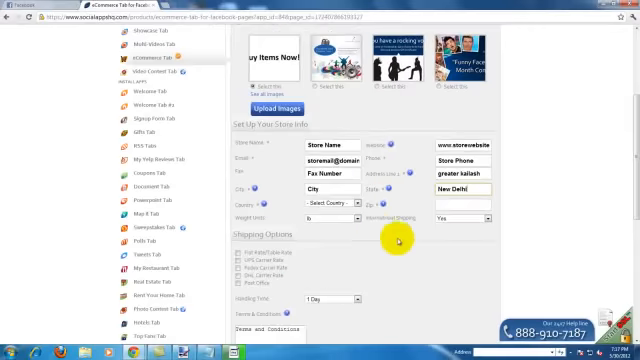
click(344, 200)
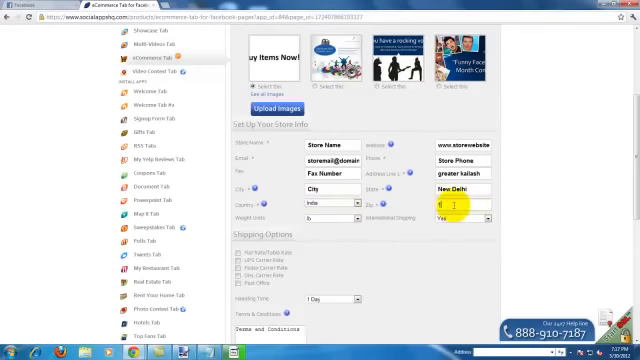
text(11000)
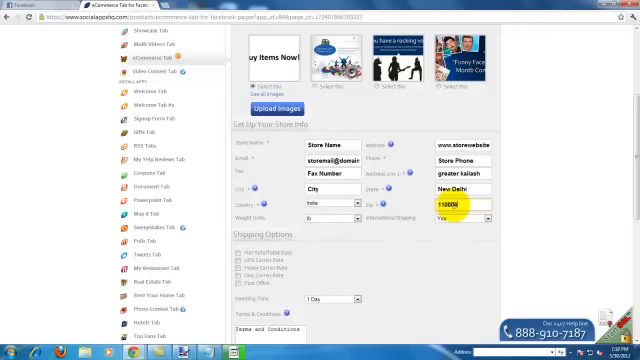
Scroll down to the Terms & Conditions and About the Store editors
scroll(down, 3)
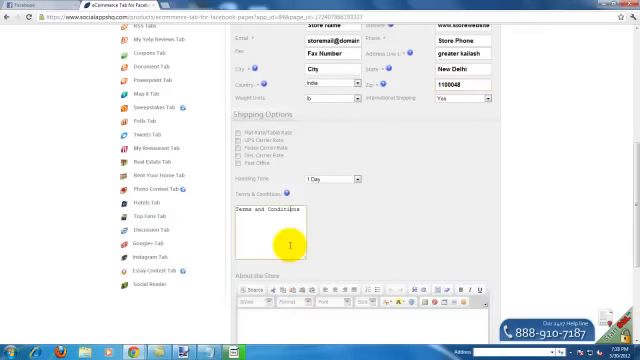
scroll(down, 3)
text(Its an online musical store.)
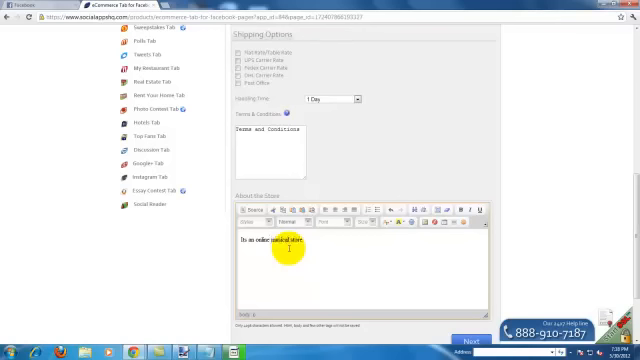
scroll(down, 3)
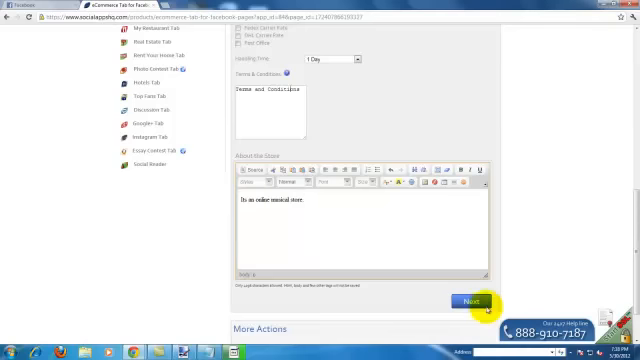
Save the store details and rename the Clothing category to Electronics
click(472, 298)
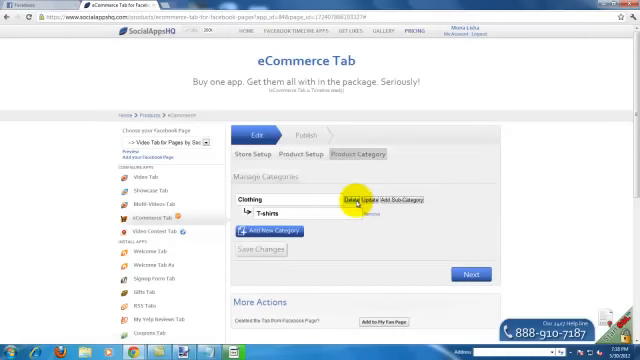
click(258, 198)
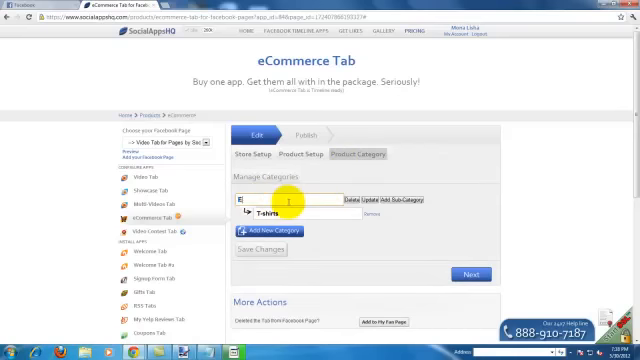
text(Electron)
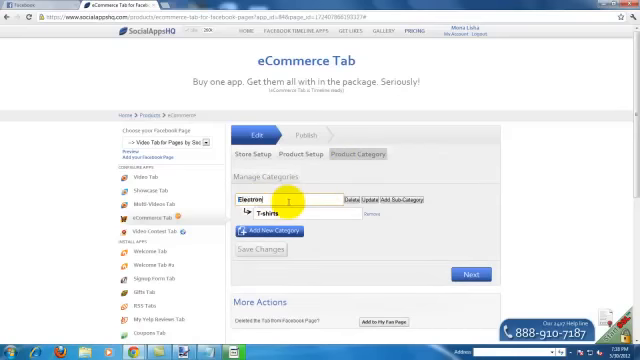
text(s)
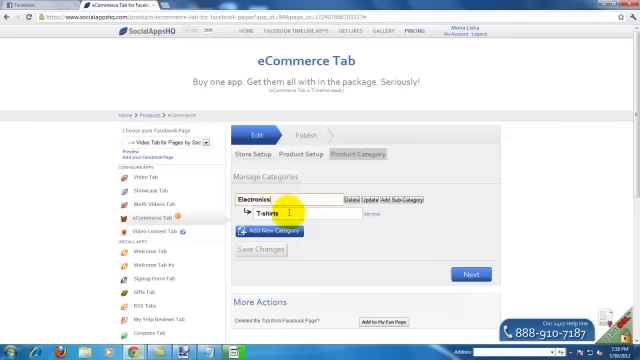
double_click(266, 212)
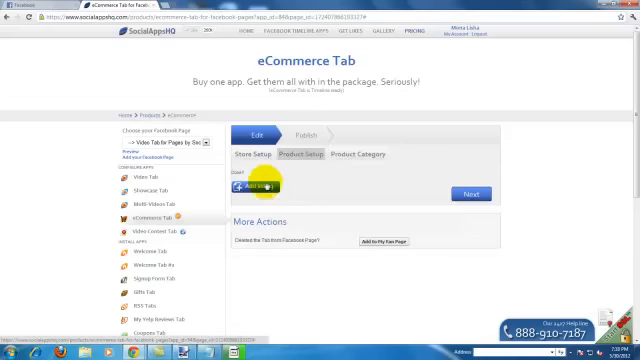
Upload the headphone pictures to the product image library and return to product setup
click(254, 190)
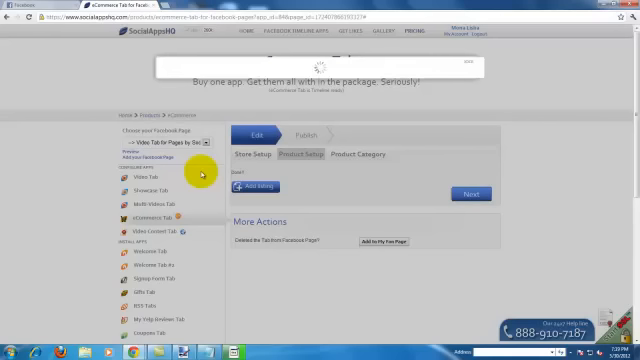
click(256, 188)
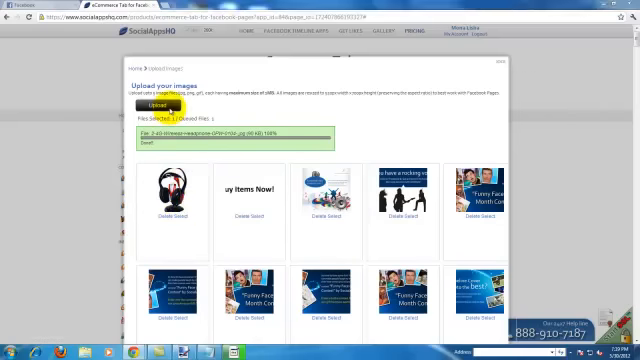
click(154, 104)
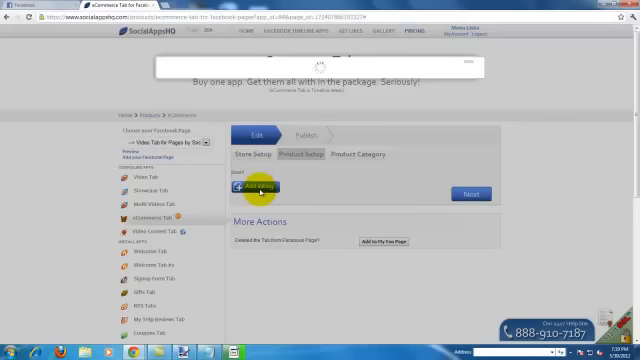
Add a Head Phone product with its price in the Electronics category with free shipping
click(256, 188)
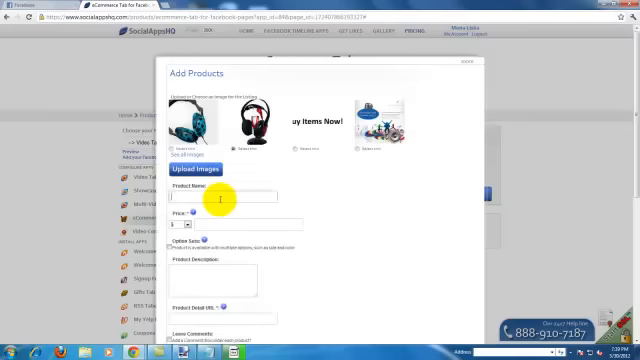
text(Head Phone)
click(248, 224)
text(345)
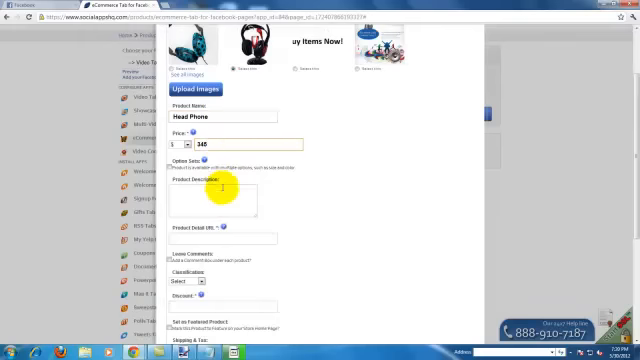
scroll(down, 3)
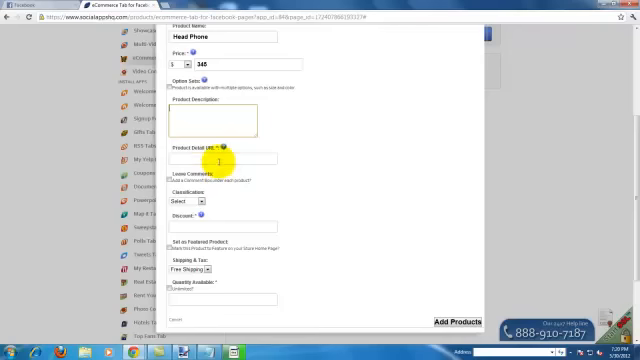
click(190, 200)
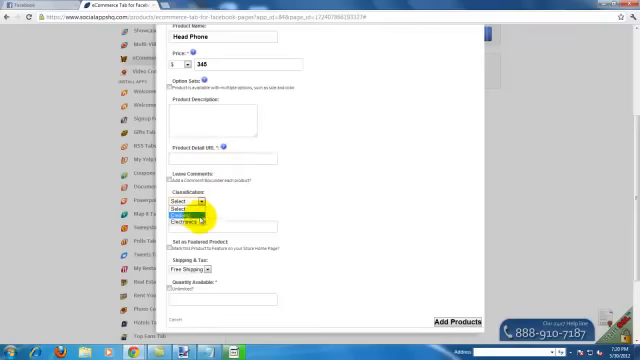
scroll(down, 3)
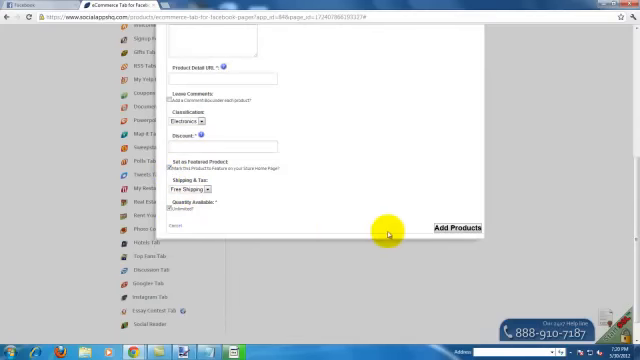
click(454, 228)
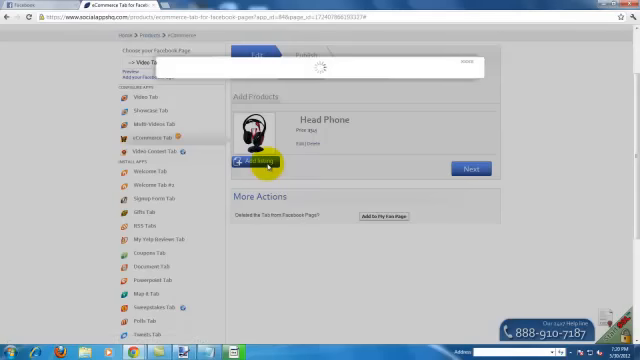
Add a second headphone product with price 345 and its category
click(258, 160)
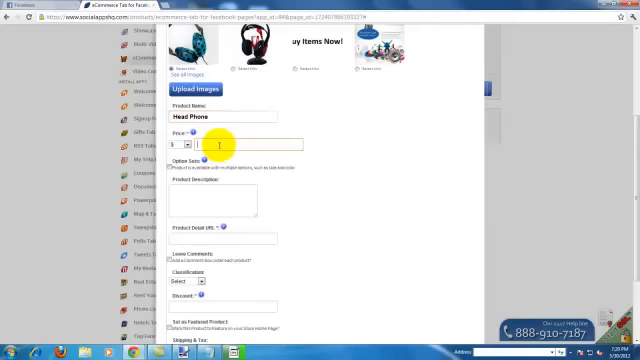
text(345)
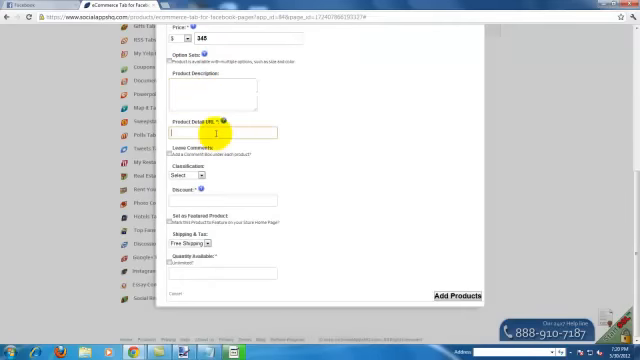
click(190, 176)
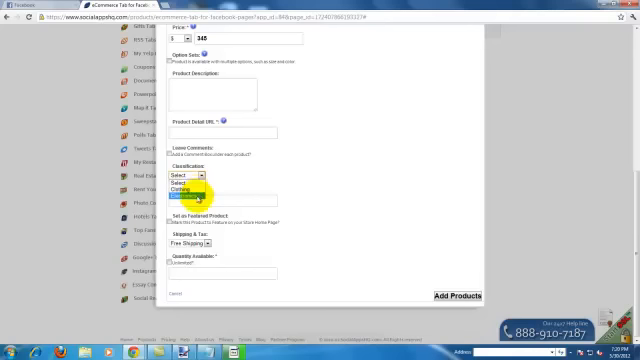
click(184, 188)
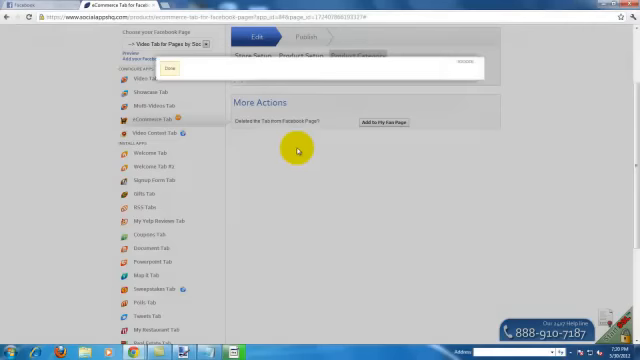
Choose a picture file for the like gate in the publishing settings
click(356, 56)
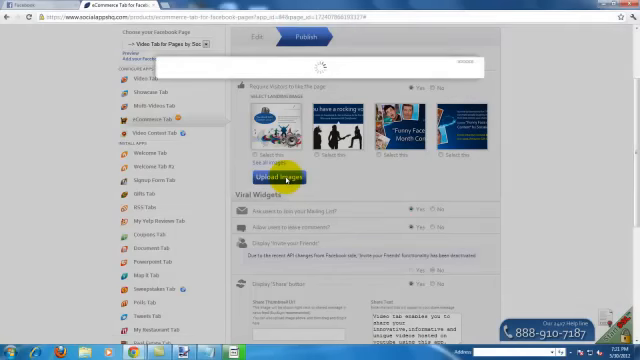
click(286, 176)
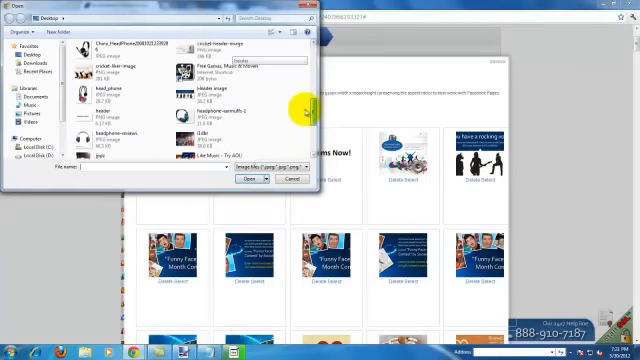
Publish the finished eCommerce store tab to the Facebook page
scroll(down, 3)
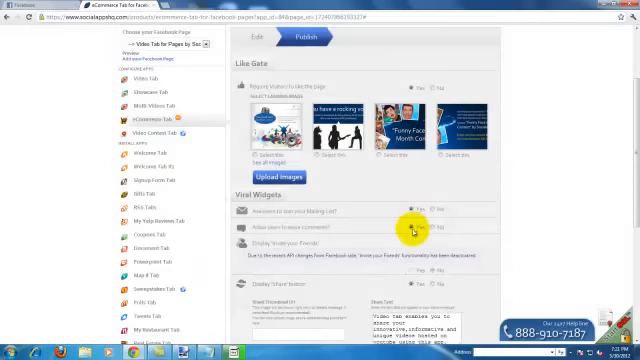
scroll(down, 3)
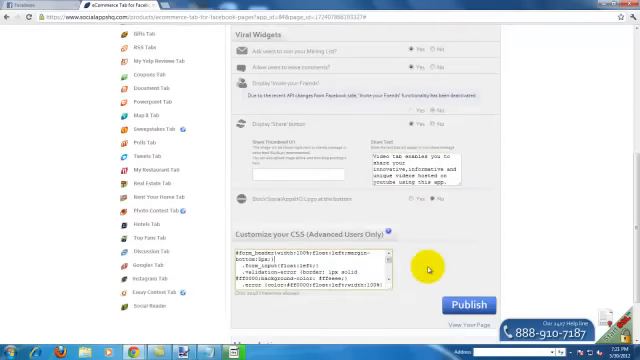
scroll(down, 3)
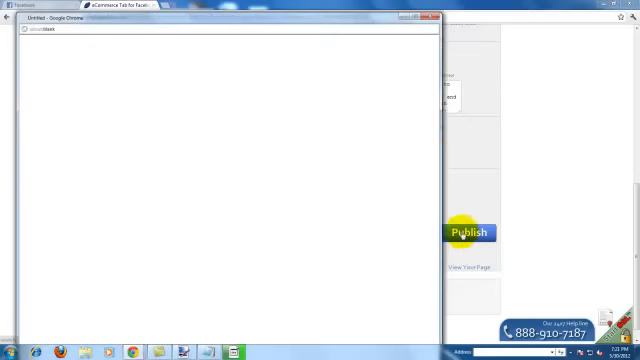
click(466, 232)
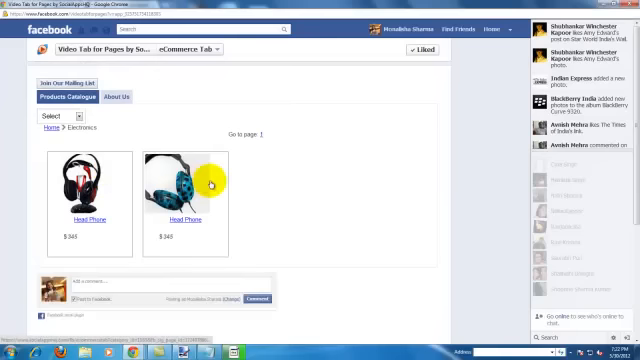
Scroll through the Products Catalog on the Facebook page's eCommerce tab
scroll(down, 3)
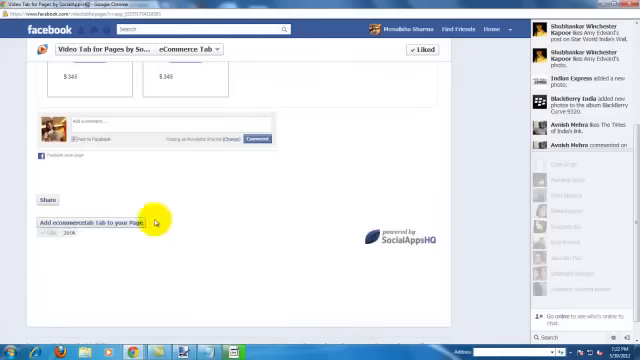